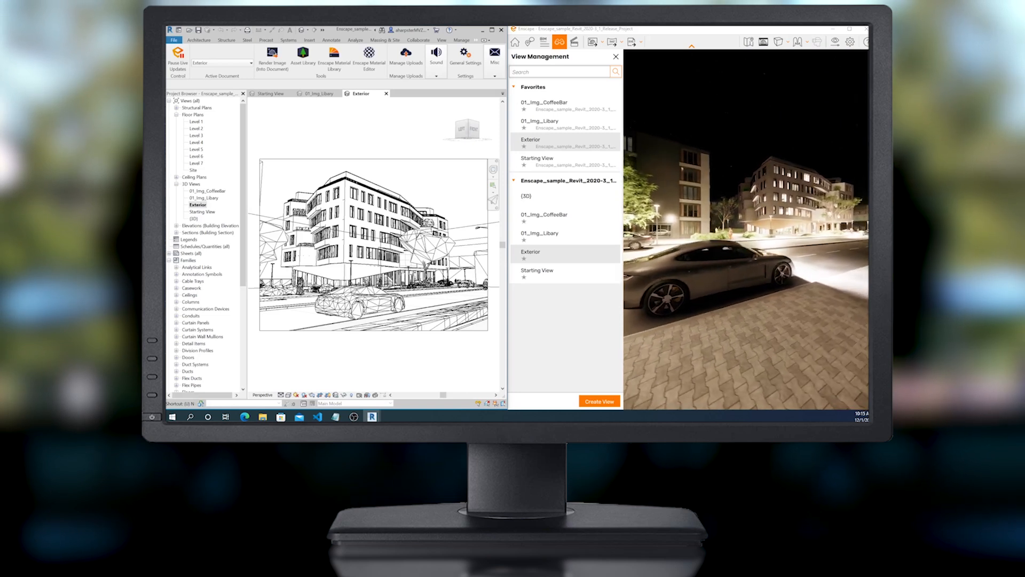
Switch to the 01_Img_Libary view, place a potted plant at the stair base, and show the Enscape asset library
left_click(539, 234)
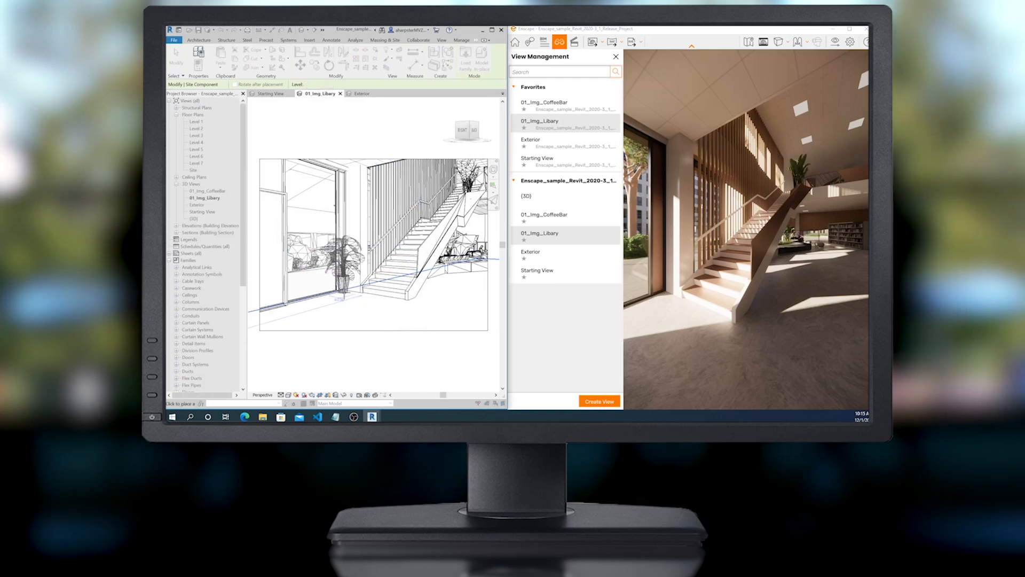
left_click(343, 291)
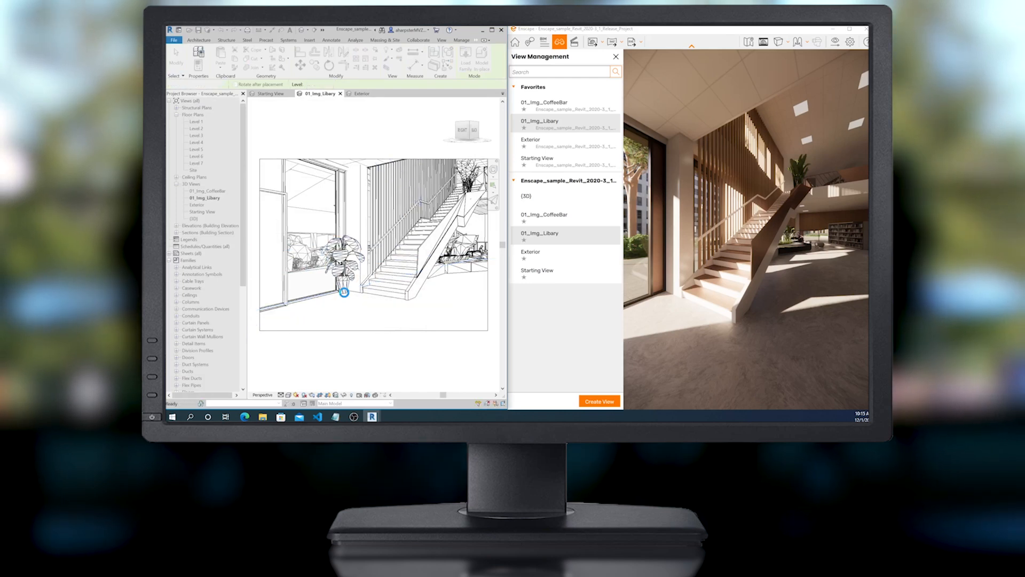
left_click(302, 57)
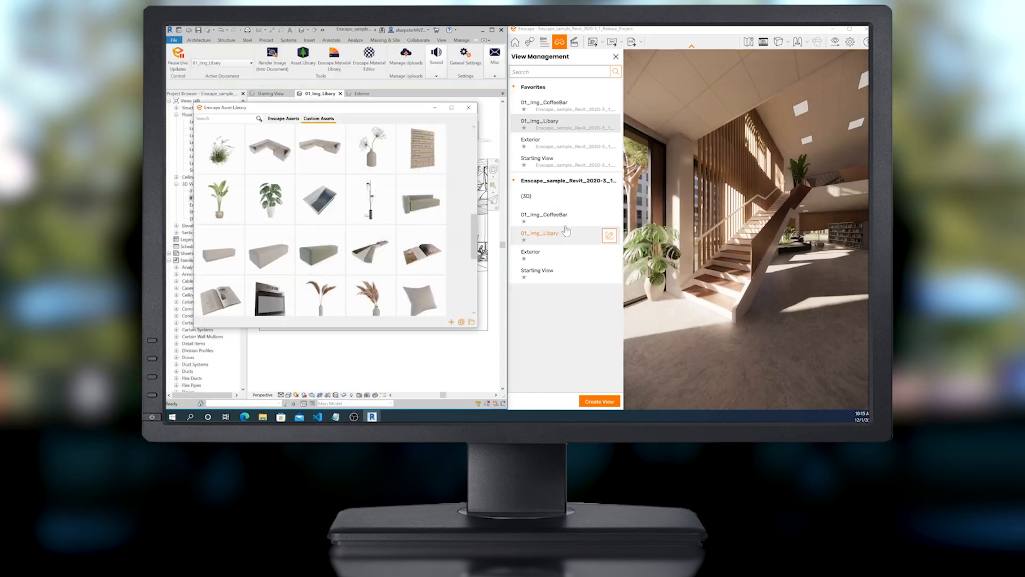